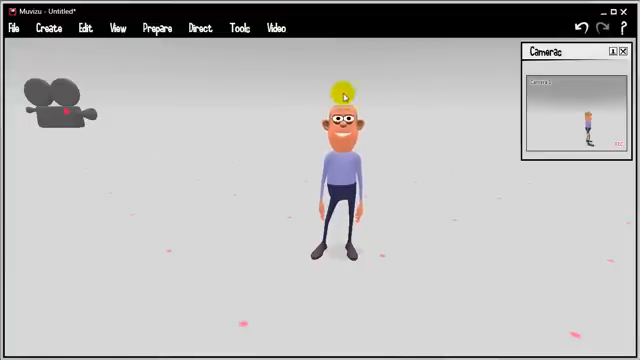
{"action": "mouse_move", "coordinate": [284, 130]}
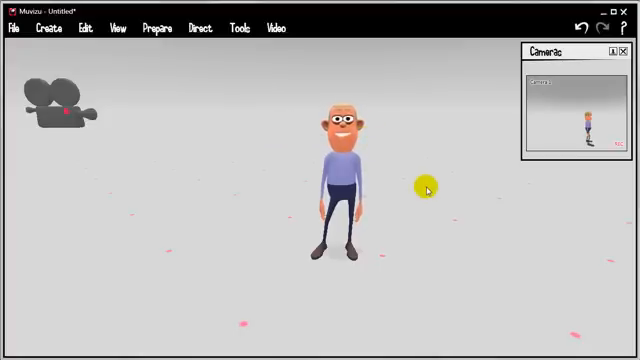
{"action": "mouse_move", "coordinate": [160, 66]}
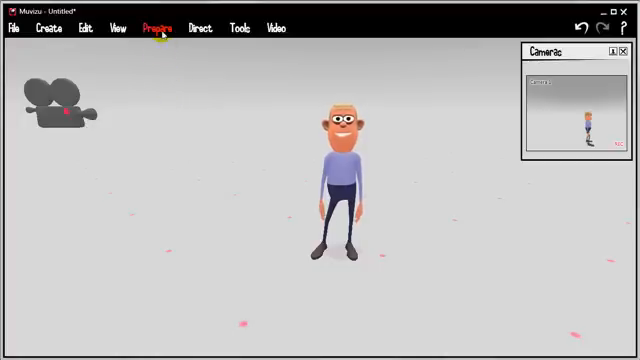
Step: Bring up the Direct character actions panel and timeline recorder from the Direct menu
{"action": "left_click", "coordinate": [200, 28]}
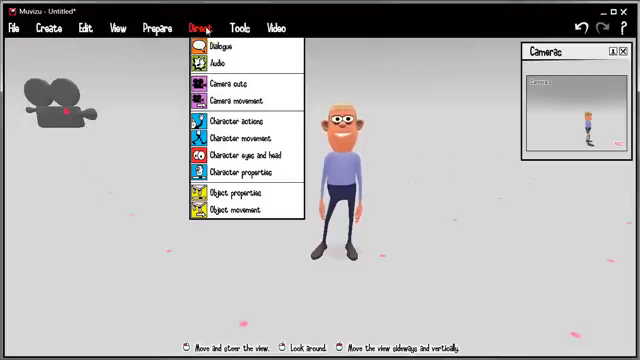
{"action": "left_click", "coordinate": [148, 28]}
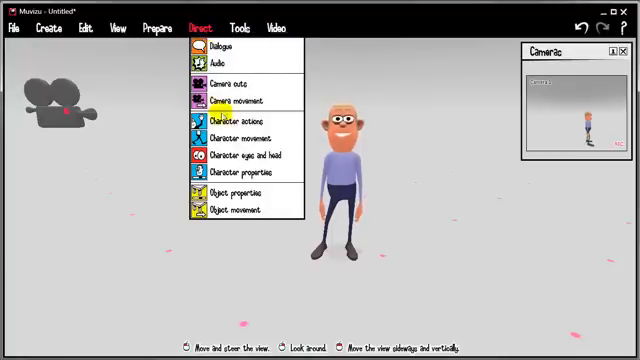
{"action": "left_click", "coordinate": [228, 116]}
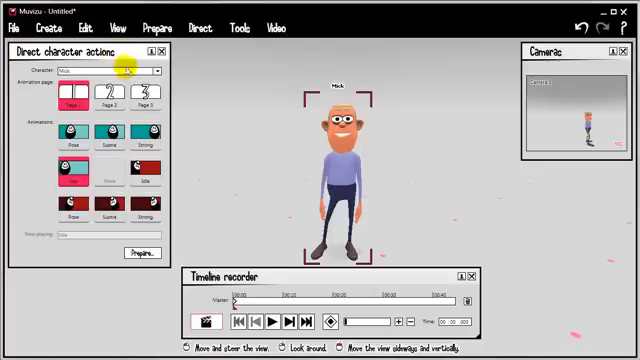
Step: Record a first stretch of the bald character's actions and stop the recording
{"action": "left_click", "coordinate": [68, 140]}
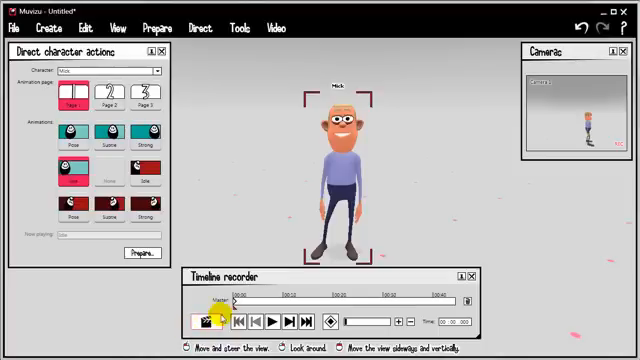
{"action": "mouse_move", "coordinate": [208, 320]}
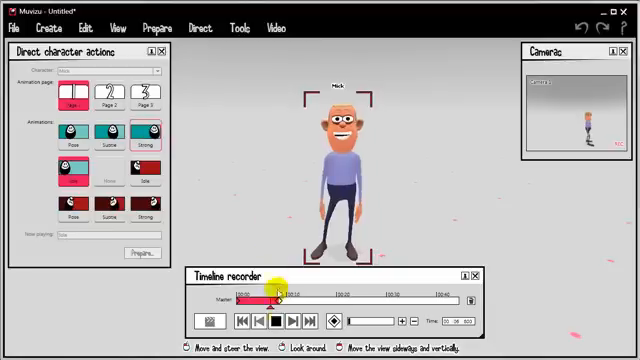
{"action": "left_click", "coordinate": [272, 320]}
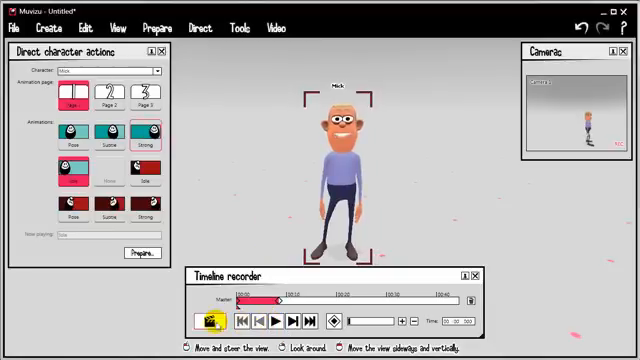
Step: Record further action animations for the character, extending the action tracks on the timeline
{"action": "left_click", "coordinate": [146, 206]}
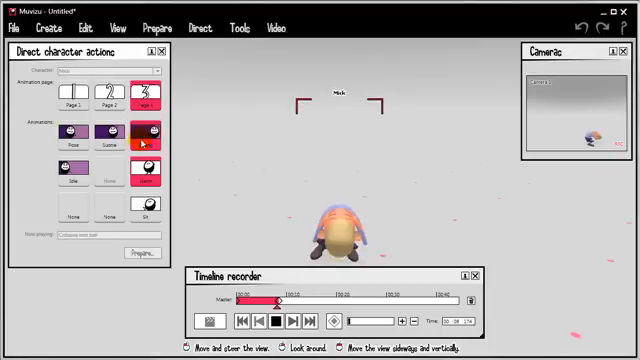
{"action": "left_click", "coordinate": [270, 320]}
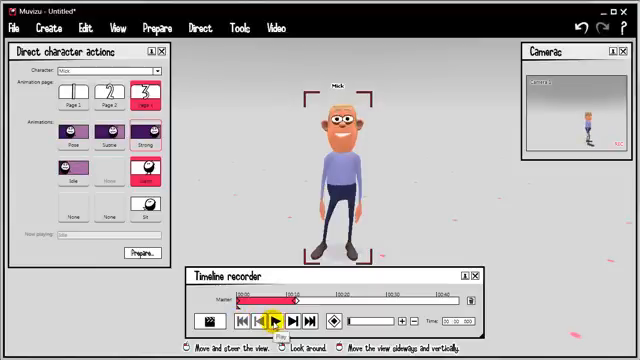
{"action": "left_click", "coordinate": [268, 320]}
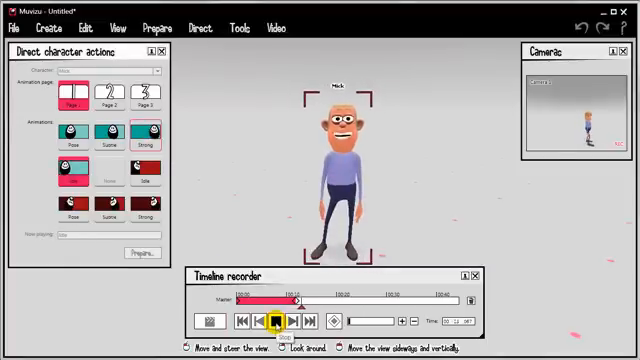
{"action": "left_click", "coordinate": [274, 320]}
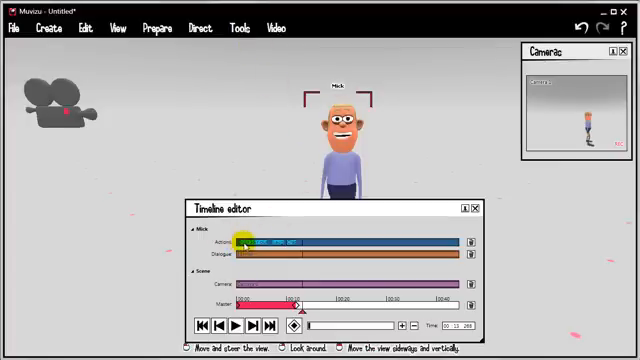
{"action": "mouse_move", "coordinate": [244, 248]}
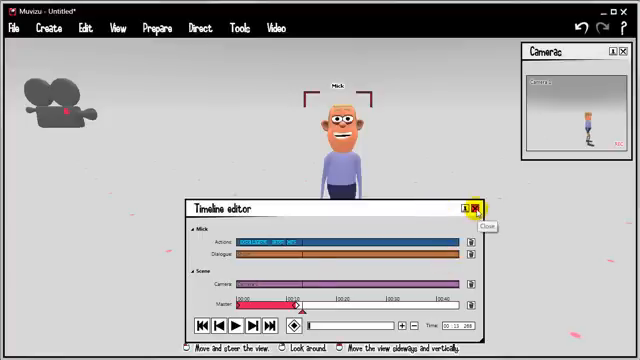
Step: Close the timeline editor and steer the character's gaze so it glances to the side
{"action": "left_click", "coordinate": [480, 206]}
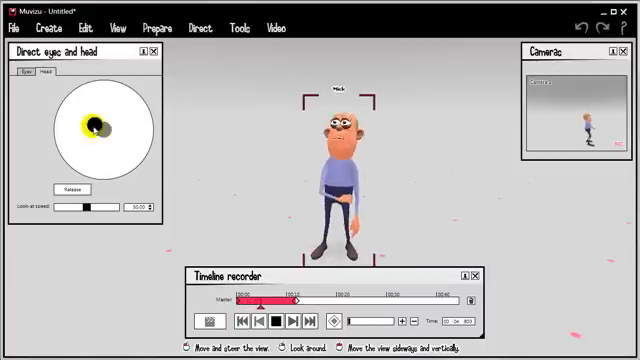
{"action": "left_click", "coordinate": [276, 320]}
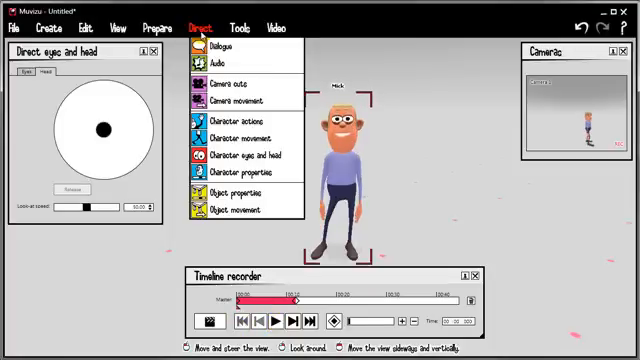
{"action": "mouse_move", "coordinate": [236, 138]}
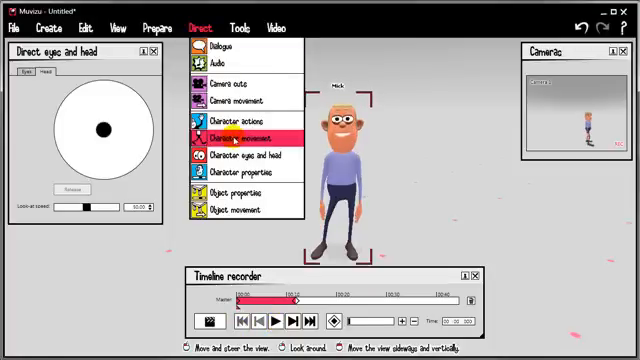
Step: Record the character walking around the set using the character movement panel
{"action": "left_click", "coordinate": [238, 130]}
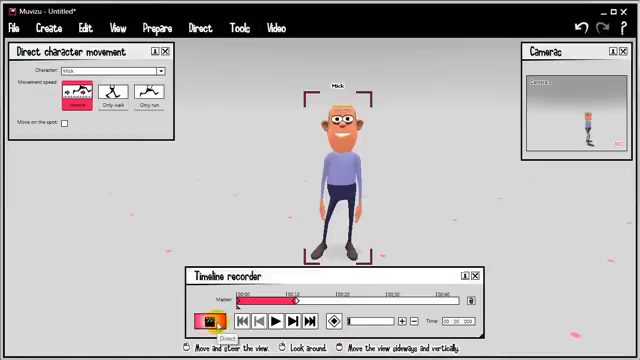
{"action": "left_click", "coordinate": [208, 320]}
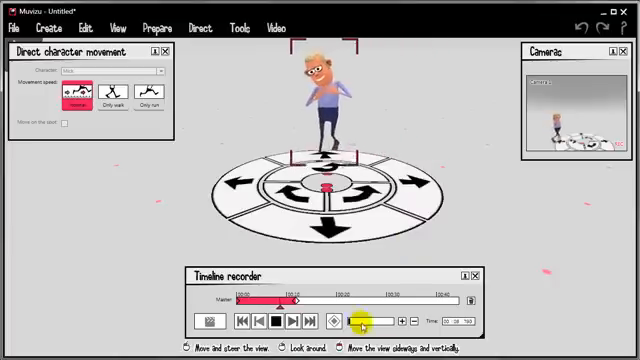
{"action": "left_click", "coordinate": [276, 320]}
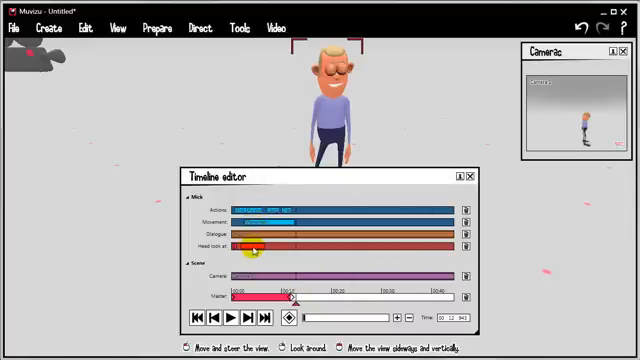
{"action": "mouse_move", "coordinate": [468, 224]}
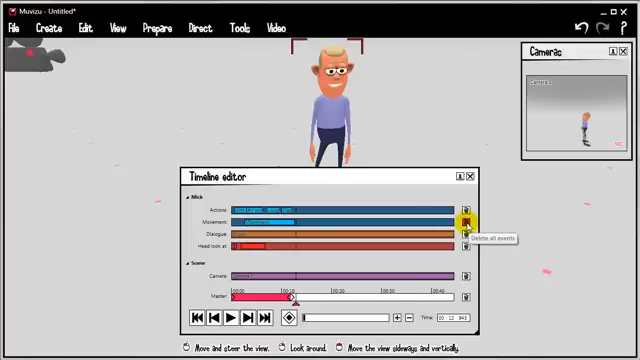
Step: Delete all events on one timeline track and return to the Direct menu
{"action": "left_click", "coordinate": [464, 224]}
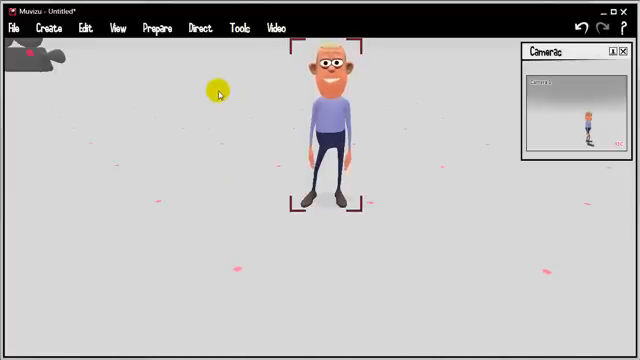
{"action": "left_click", "coordinate": [200, 28]}
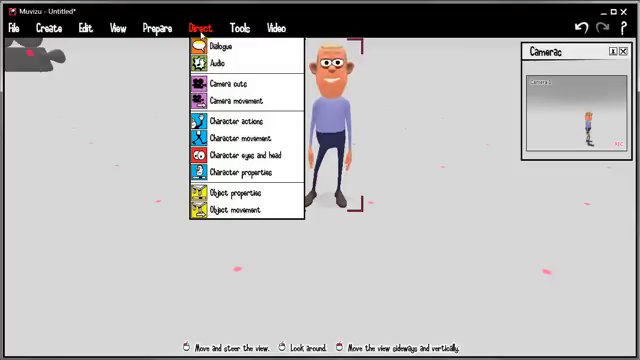
{"action": "mouse_move", "coordinate": [232, 210]}
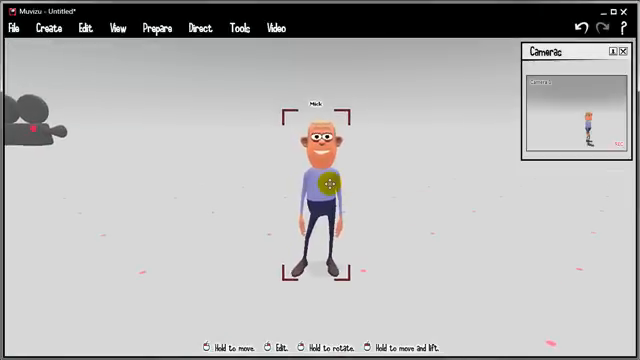
Step: Remove the bald male character and add a new female character to the set
{"action": "left_click", "coordinate": [50, 28]}
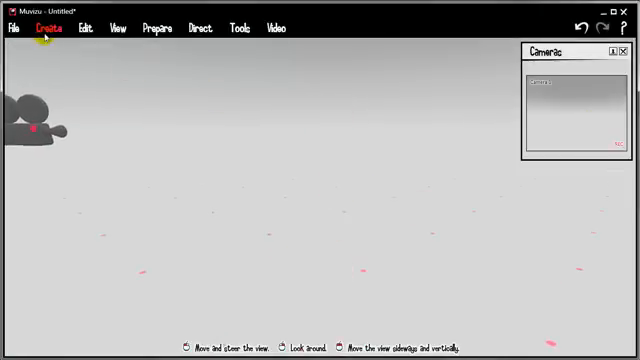
{"action": "left_click", "coordinate": [50, 28]}
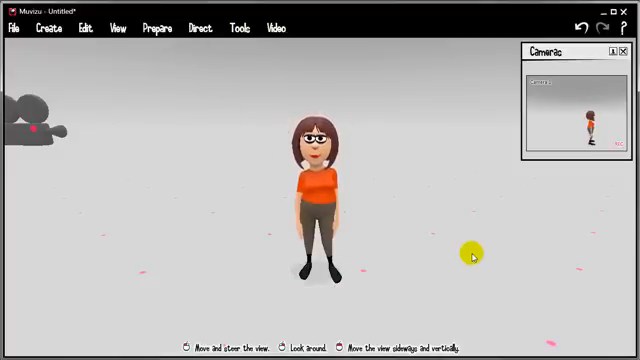
{"action": "mouse_move", "coordinate": [524, 270]}
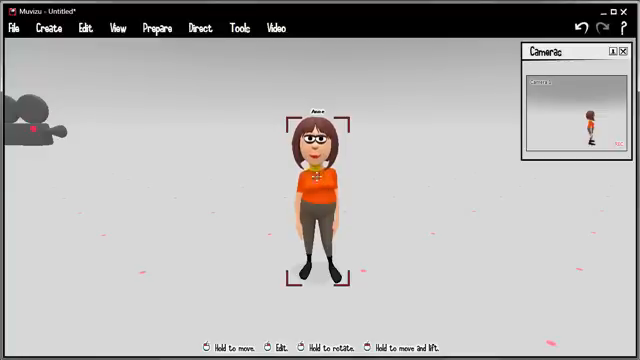
Step: Give the female character the evil mood and set her animation level in Prepare character actions
{"action": "left_click", "coordinate": [156, 28]}
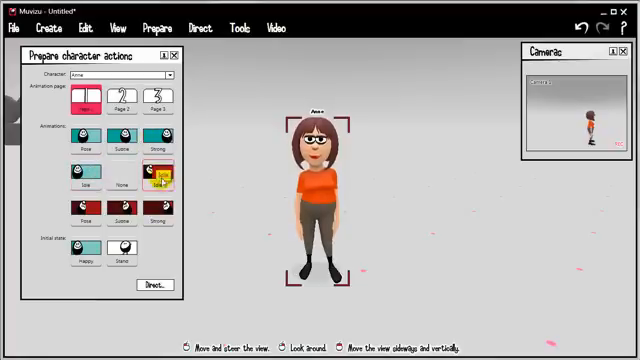
{"action": "left_click", "coordinate": [118, 100]}
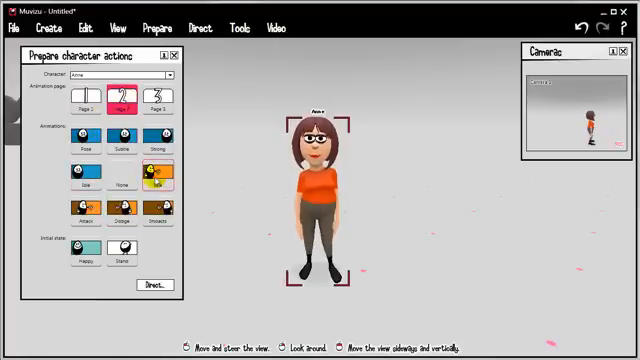
{"action": "left_click", "coordinate": [154, 100]}
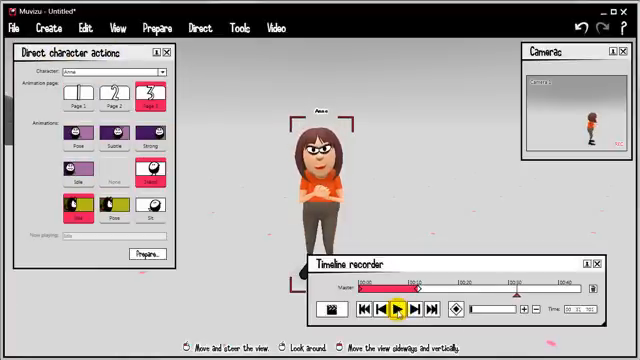
Step: Record the female character's evil mood performance and close the directing panels
{"action": "left_click", "coordinate": [398, 308]}
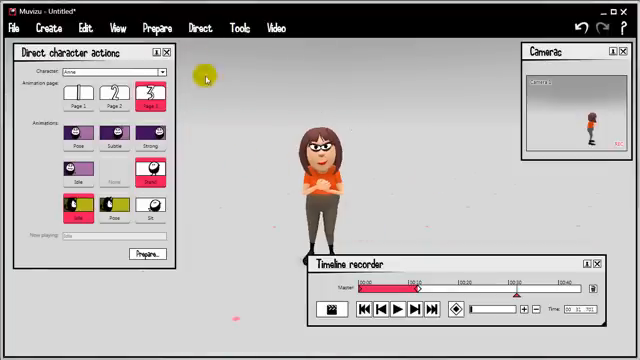
{"action": "left_click", "coordinate": [156, 28]}
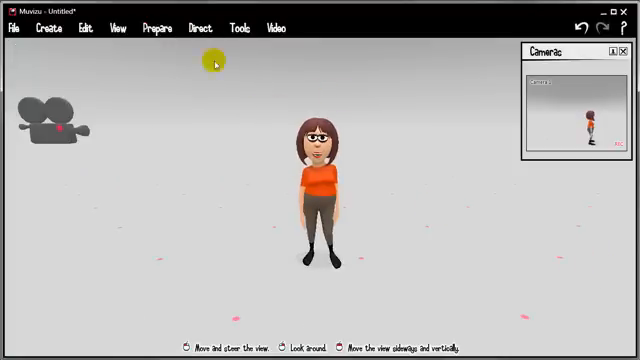
Step: Select the camera and bring up the Make video preview of her close-up shot
{"action": "left_click", "coordinate": [160, 28]}
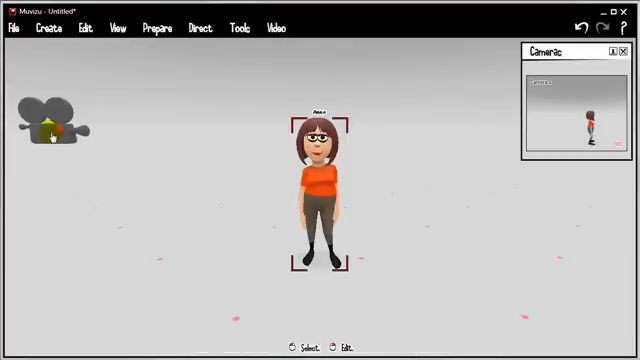
{"action": "left_click", "coordinate": [56, 120]}
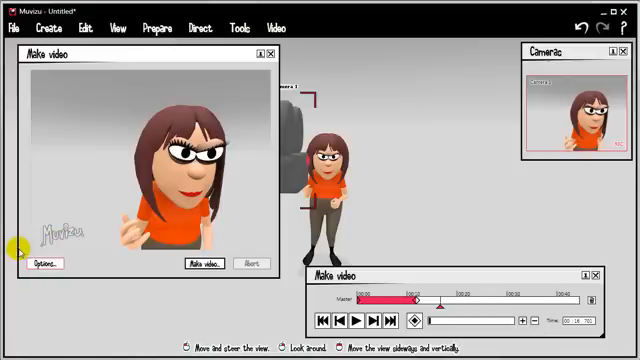
Step: Review the Movie options in the Make video window and confirm them with OK
{"action": "left_click", "coordinate": [42, 264]}
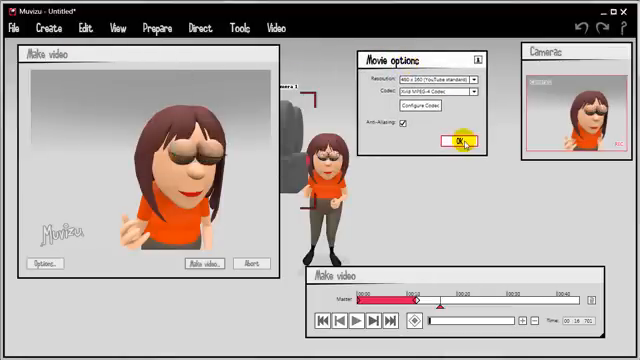
{"action": "left_click", "coordinate": [460, 138]}
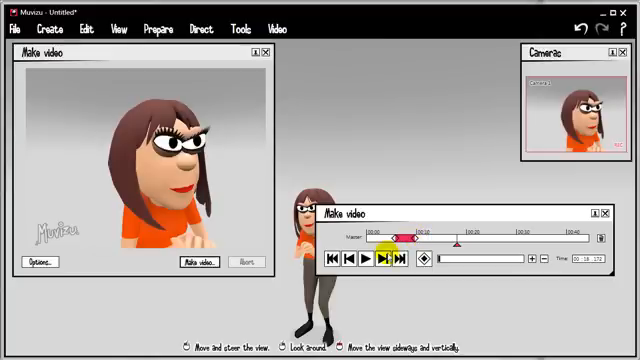
Step: Confirm the Movie options again and render the scene until recording completes
{"action": "left_click", "coordinate": [376, 260]}
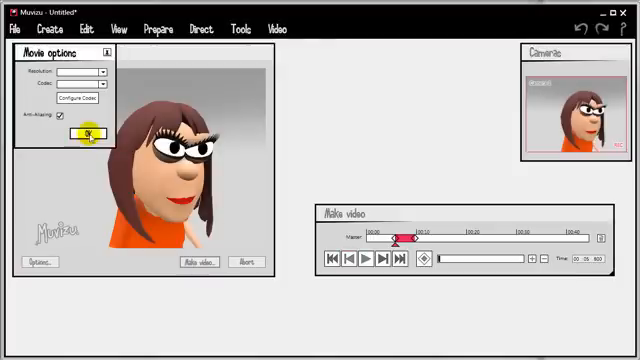
{"action": "left_click", "coordinate": [84, 136]}
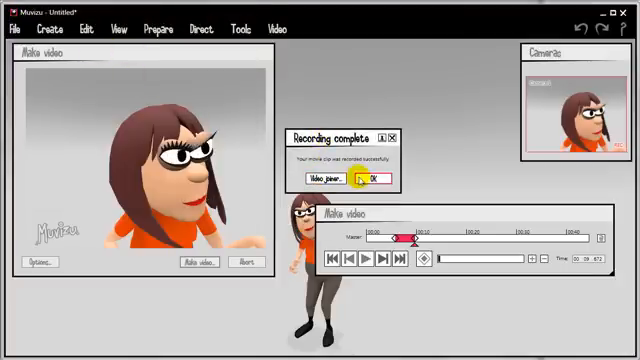
Step: Dismiss the Recording complete notice and choose Video > Upload to YouTube
{"action": "left_click", "coordinate": [376, 178]}
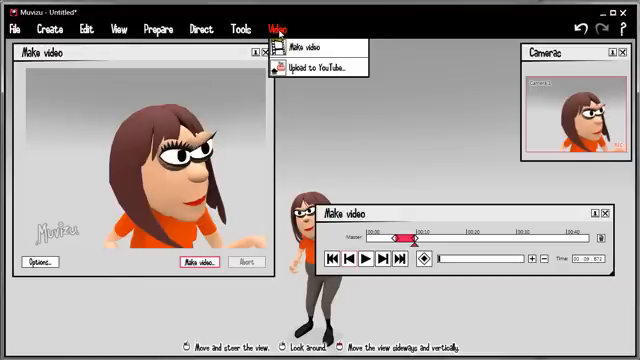
{"action": "mouse_move", "coordinate": [318, 68]}
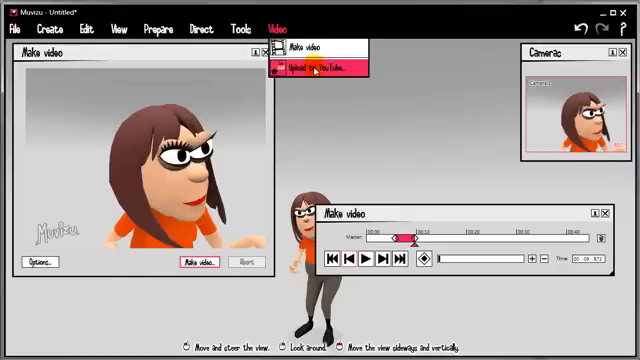
{"action": "left_click", "coordinate": [312, 68]}
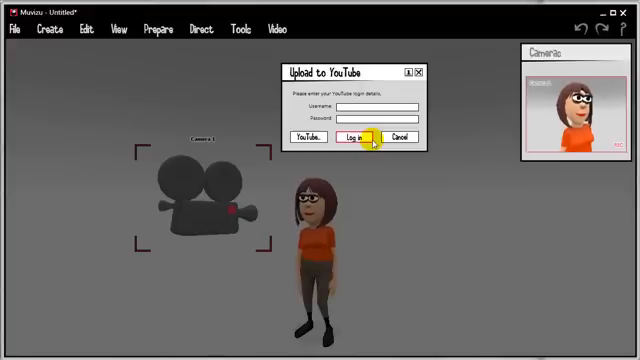
{"action": "mouse_move", "coordinate": [398, 138]}
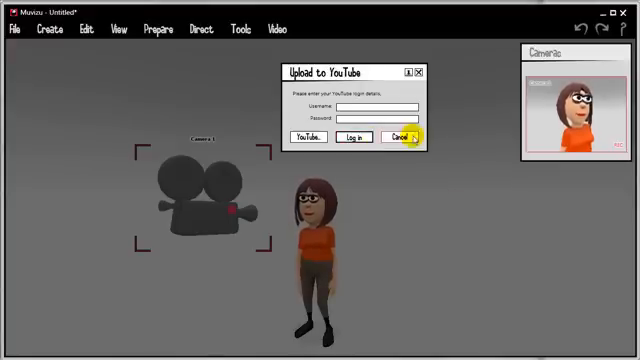
Step: Cancel the Upload to YouTube dialog and reopen the Video menu on the stage
{"action": "left_click", "coordinate": [400, 136]}
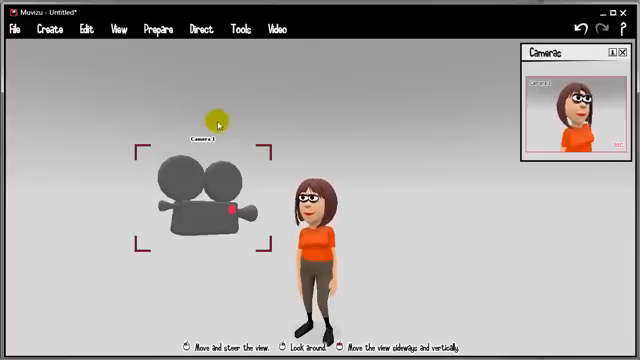
{"action": "mouse_move", "coordinate": [190, 104]}
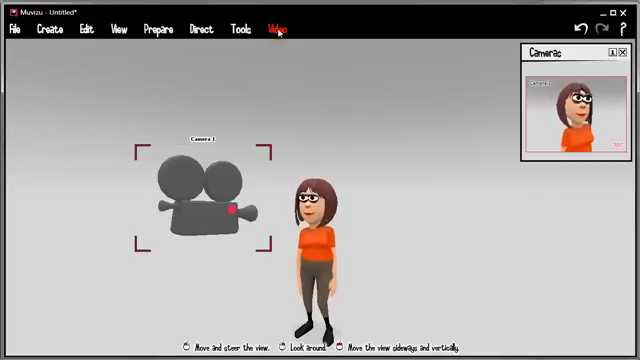
{"action": "left_click", "coordinate": [276, 28]}
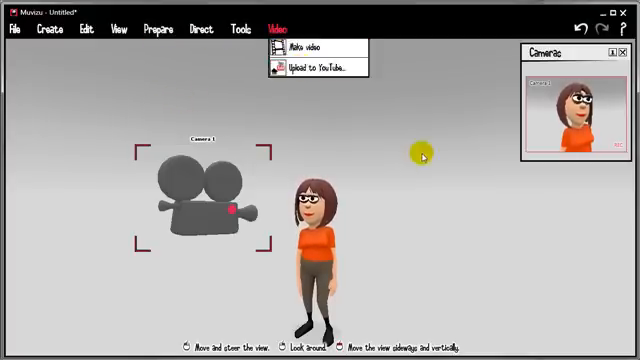